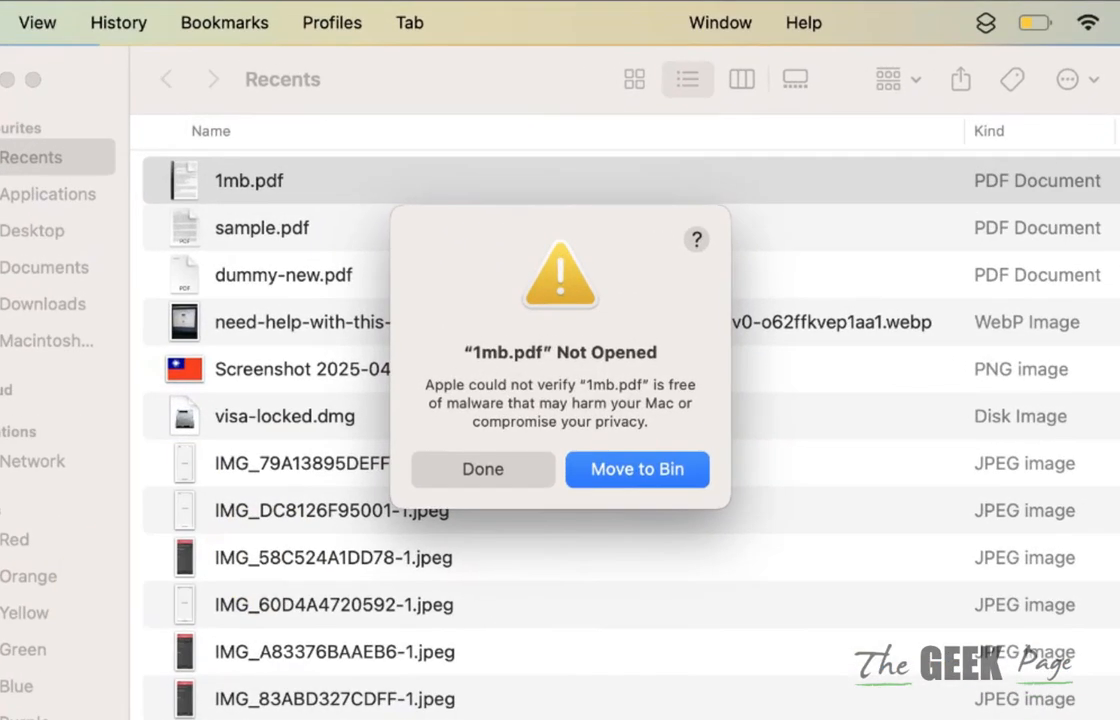
Dismiss the unverified-malware warning for 1mb.pdf twice, then bring up its context menu
click(482, 469)
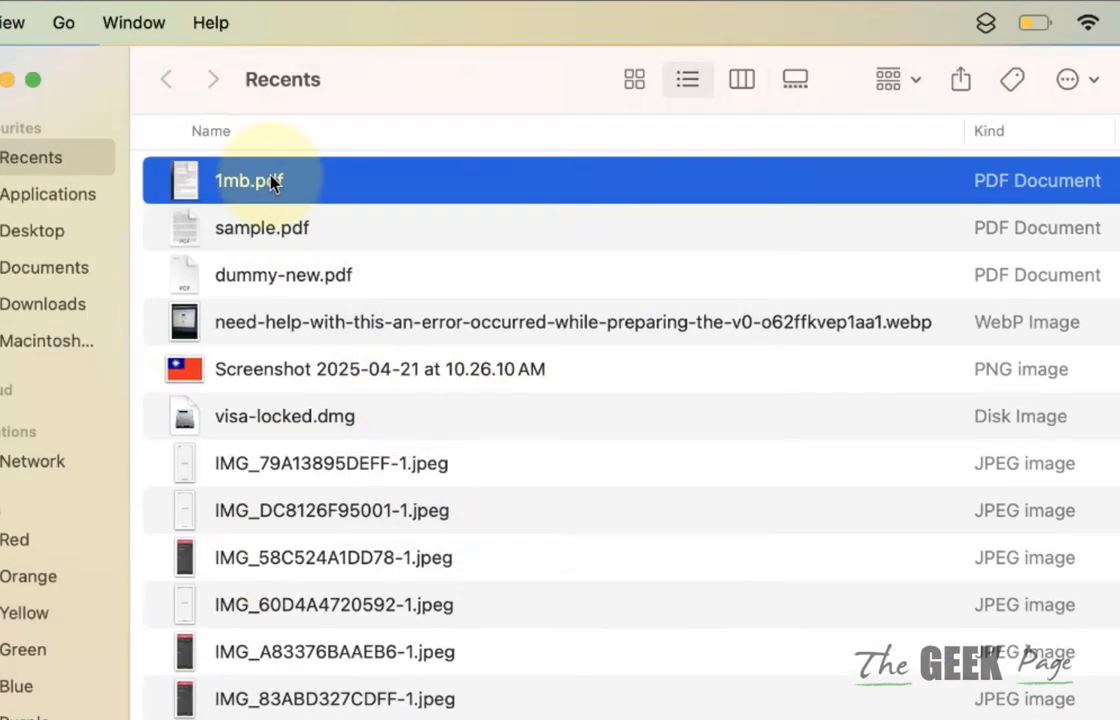
double_click(249, 180)
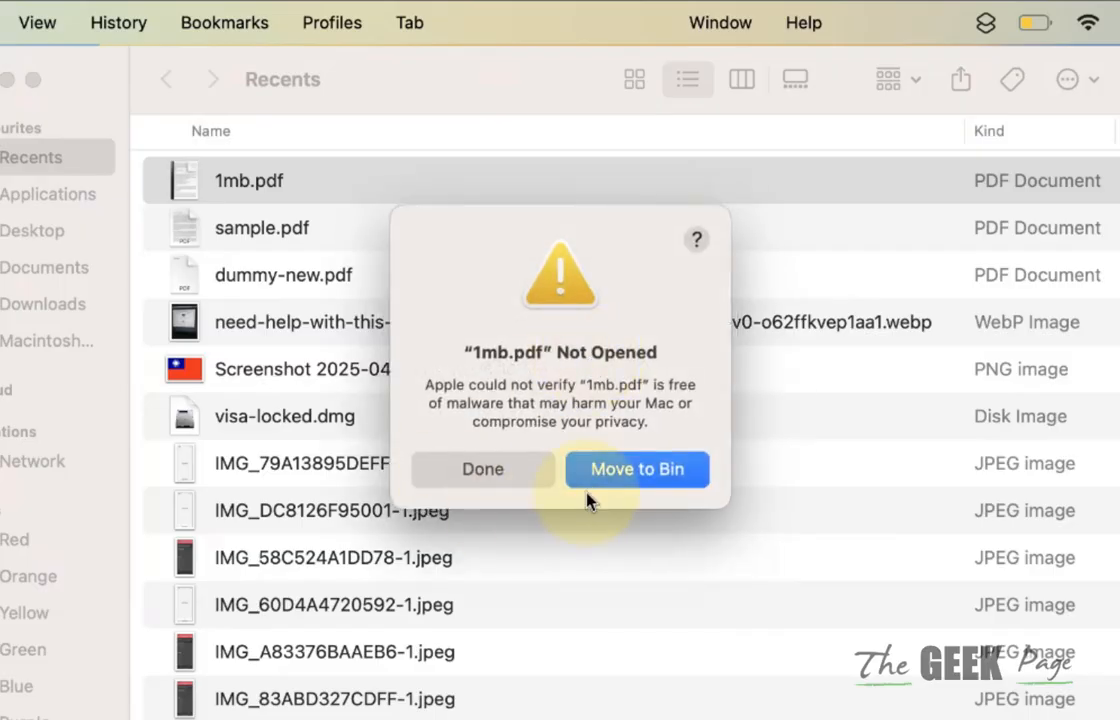
click(482, 469)
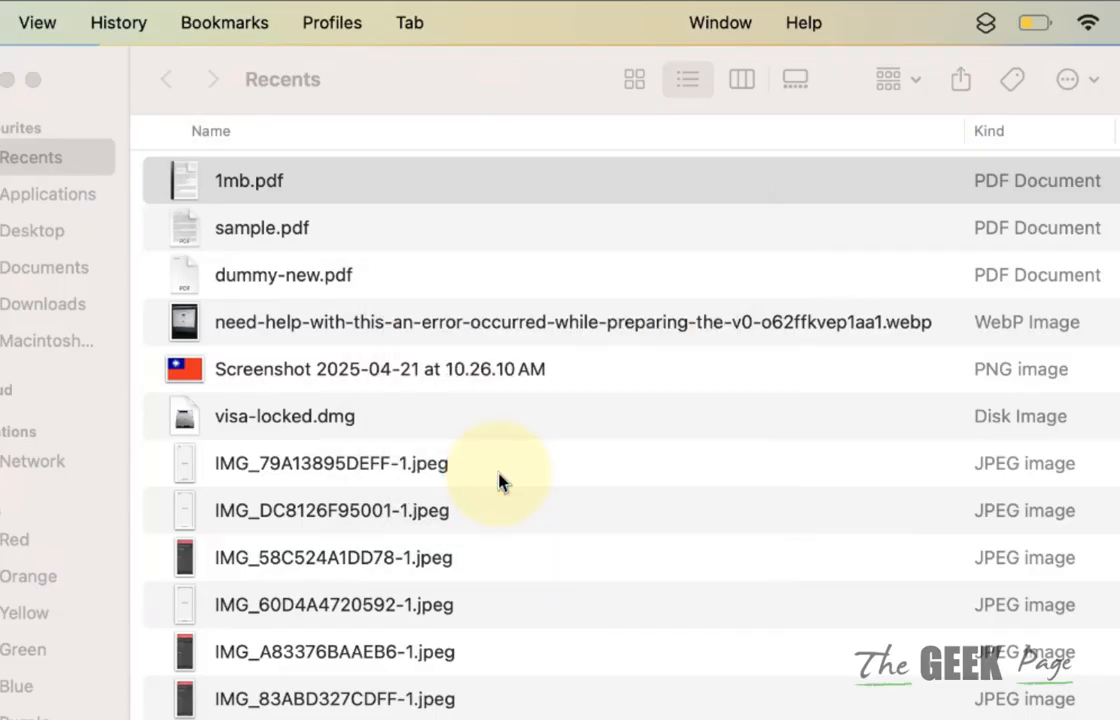
right_click(248, 180)
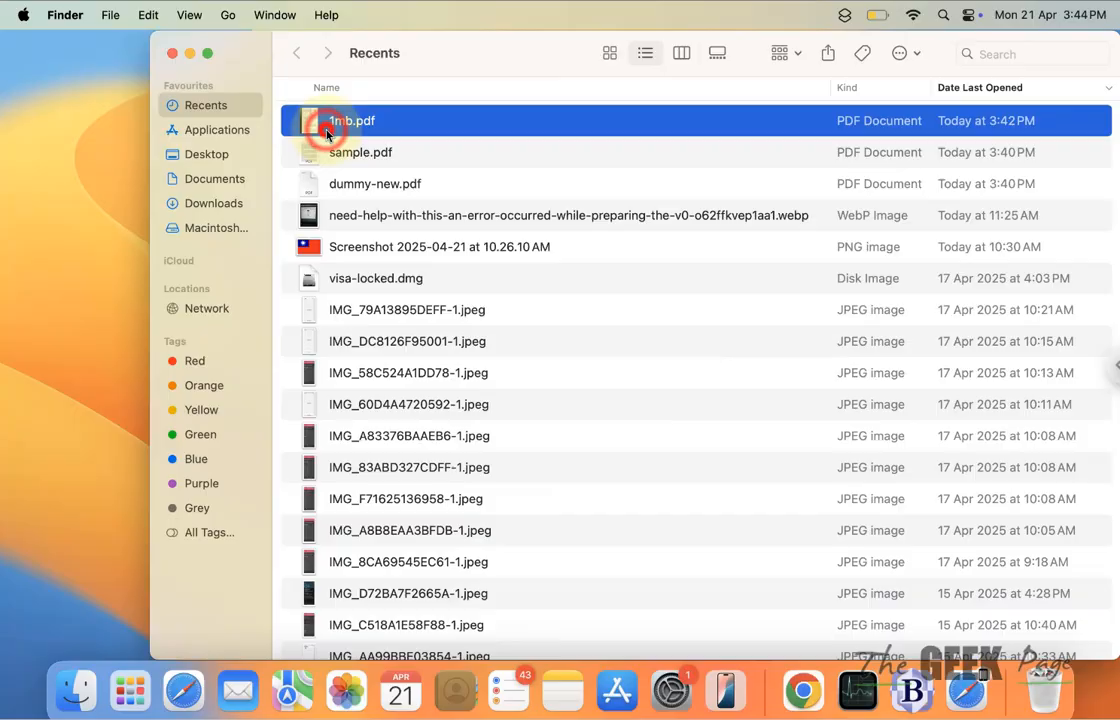
Reach the Security section of Privacy & Security showing the 1mb.pdf block notice
double_click(352, 120)
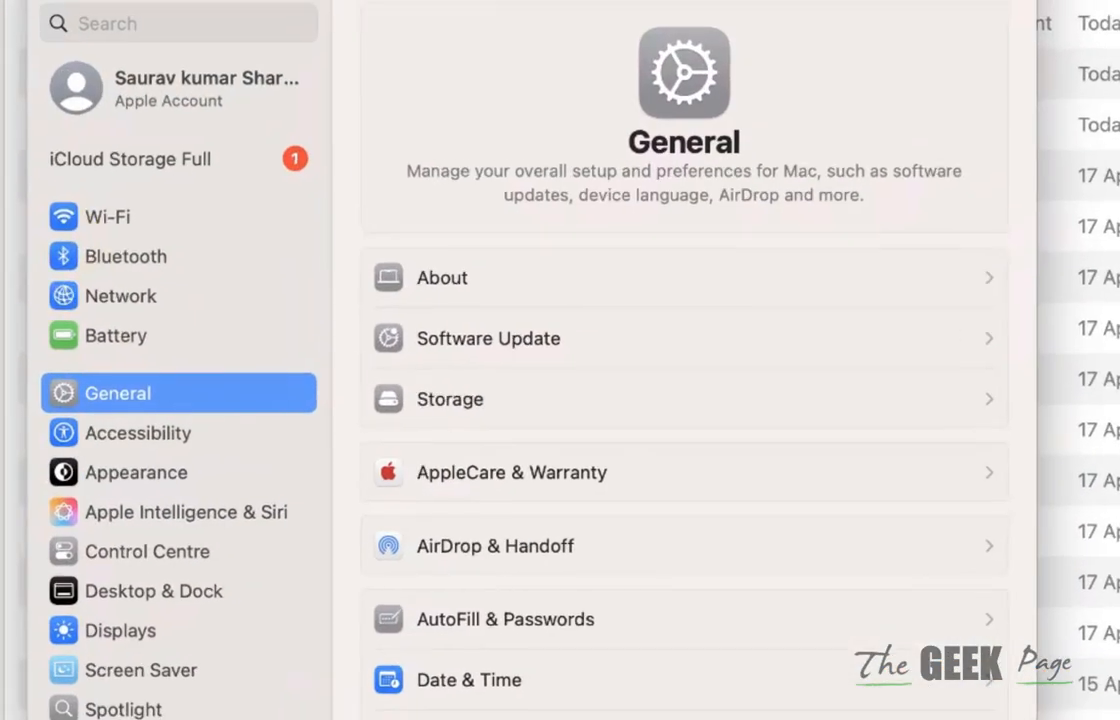
scroll(down, 3)
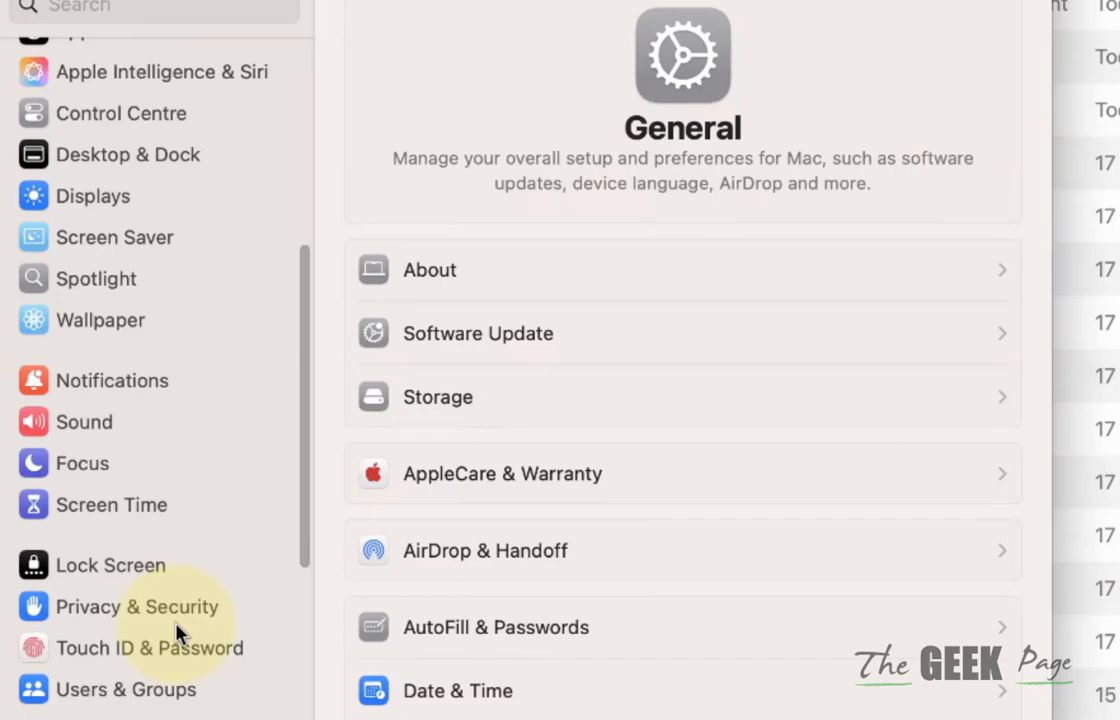
click(137, 607)
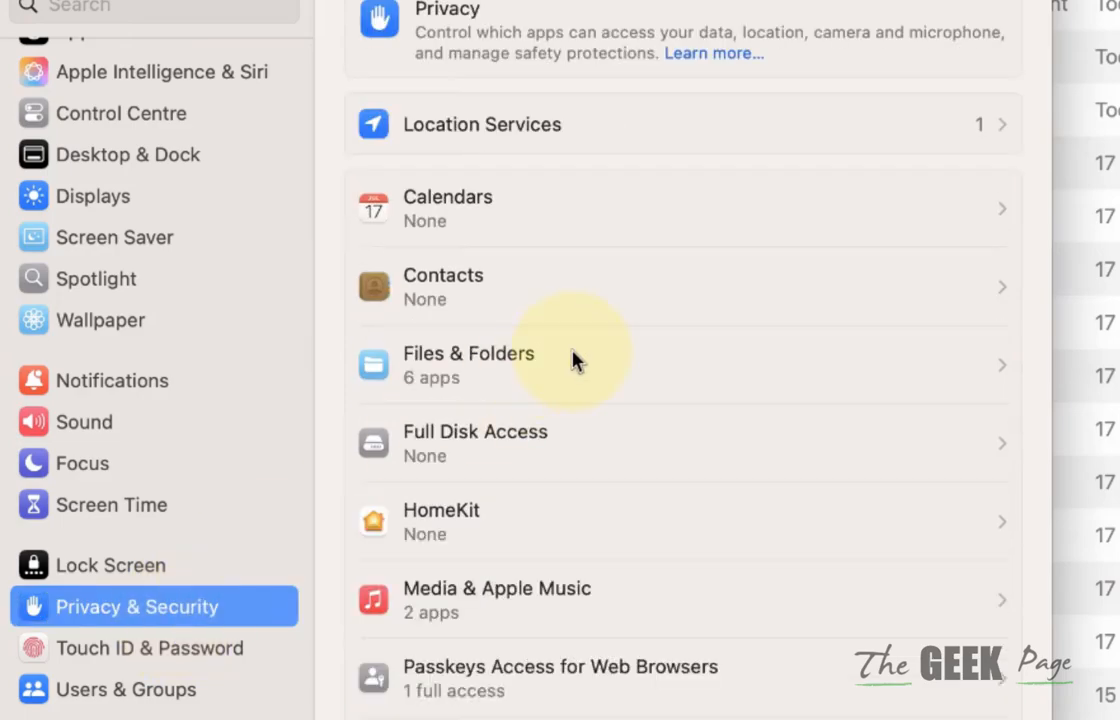
scroll(down, 3)
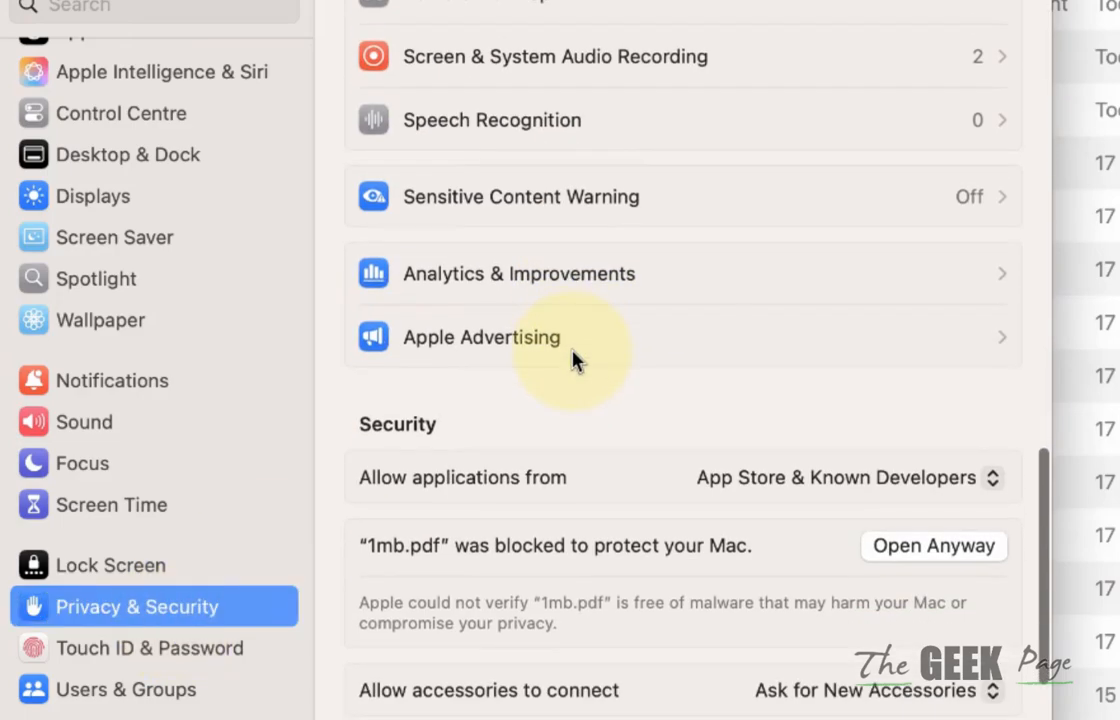
mouse_move(390, 546)
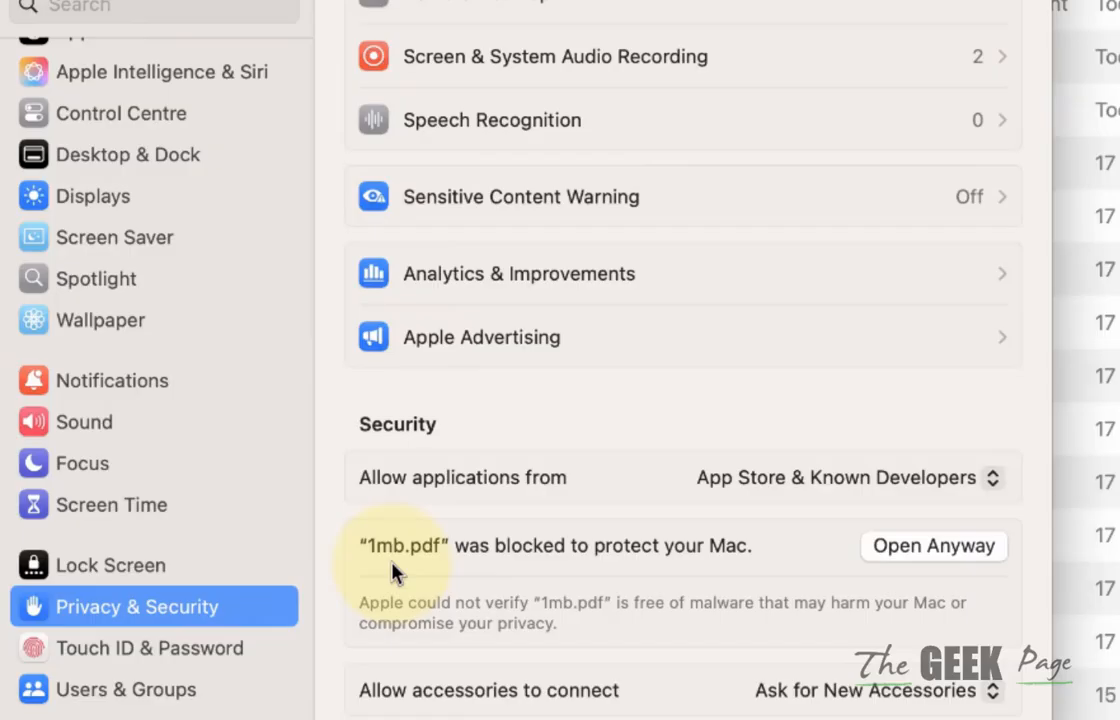
mouse_move(440, 610)
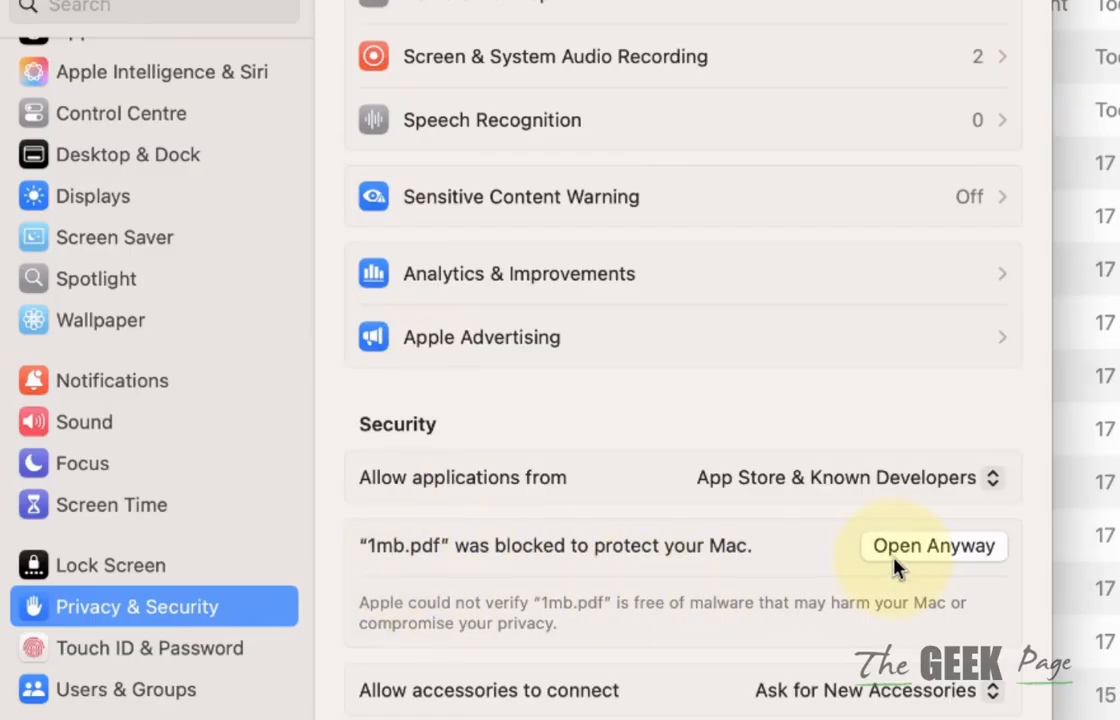
Choose Open Anyway for 1mb.pdf and confirm with Open
click(933, 546)
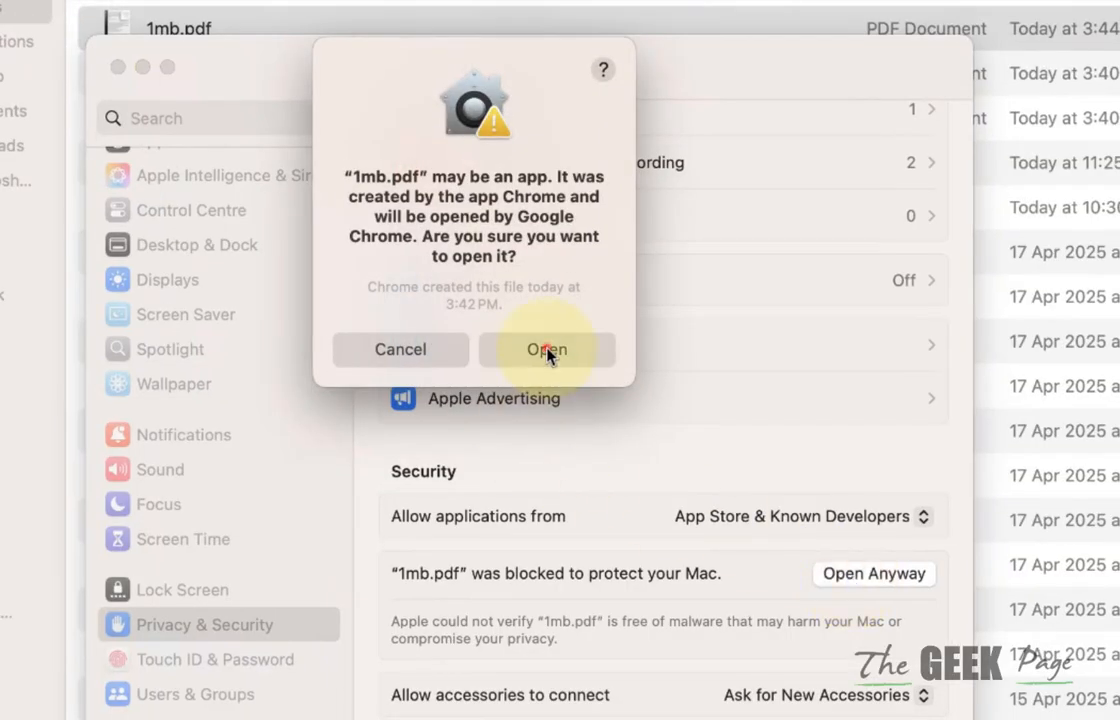
click(546, 350)
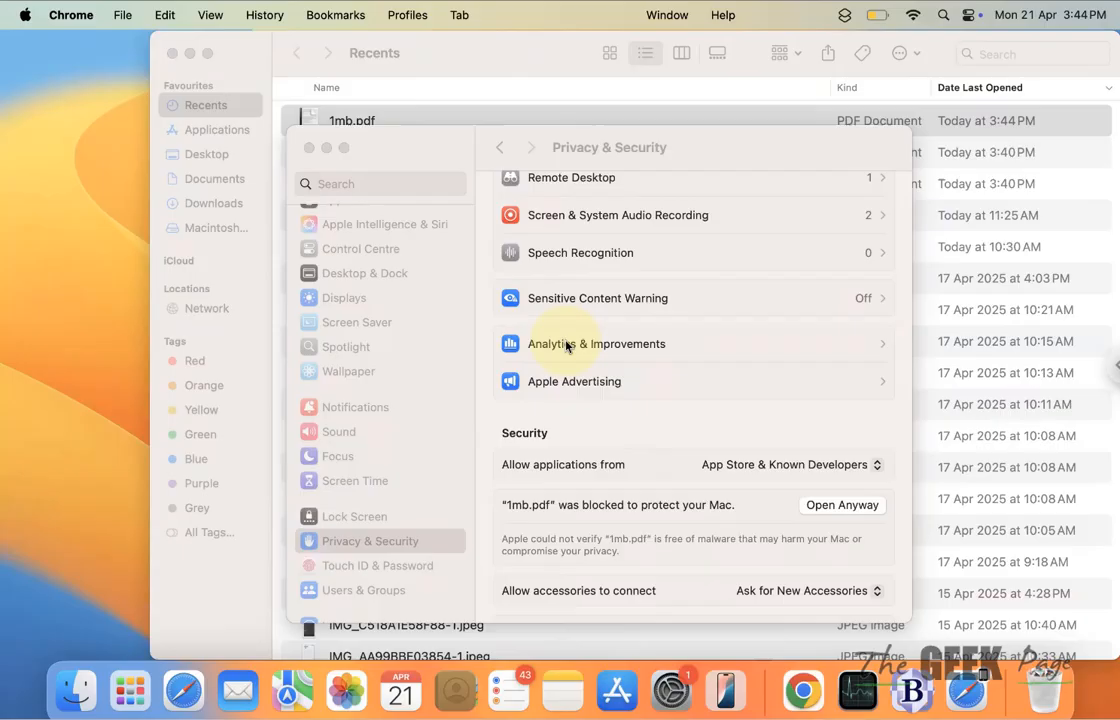
mouse_move(311, 156)
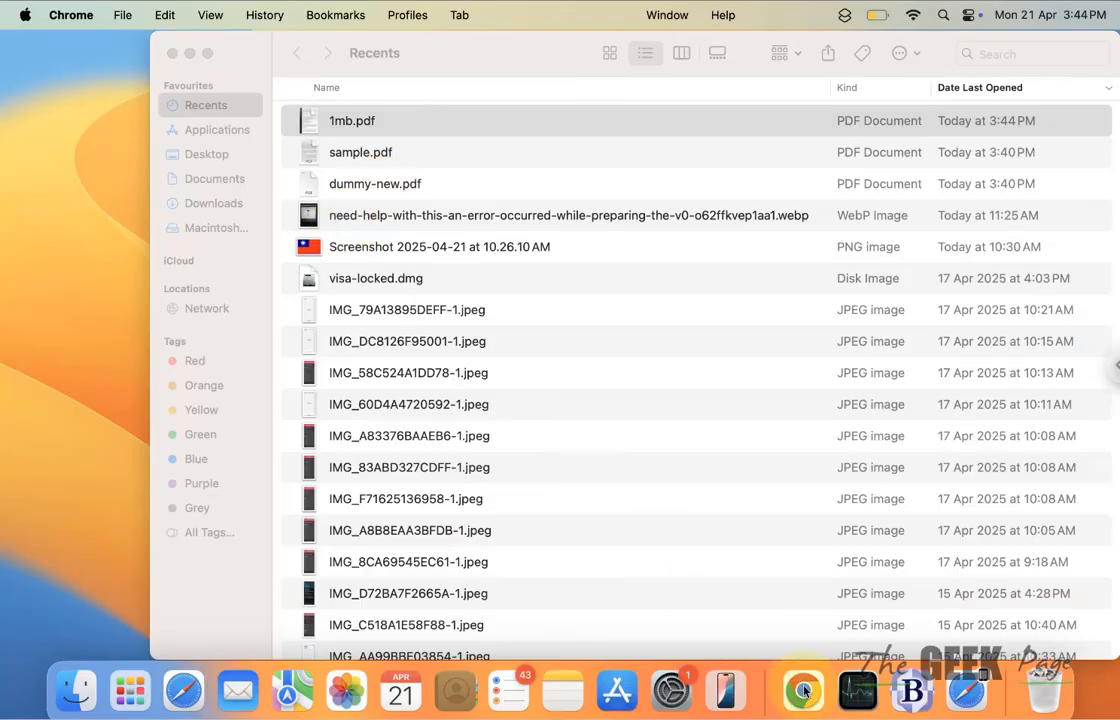
click(801, 691)
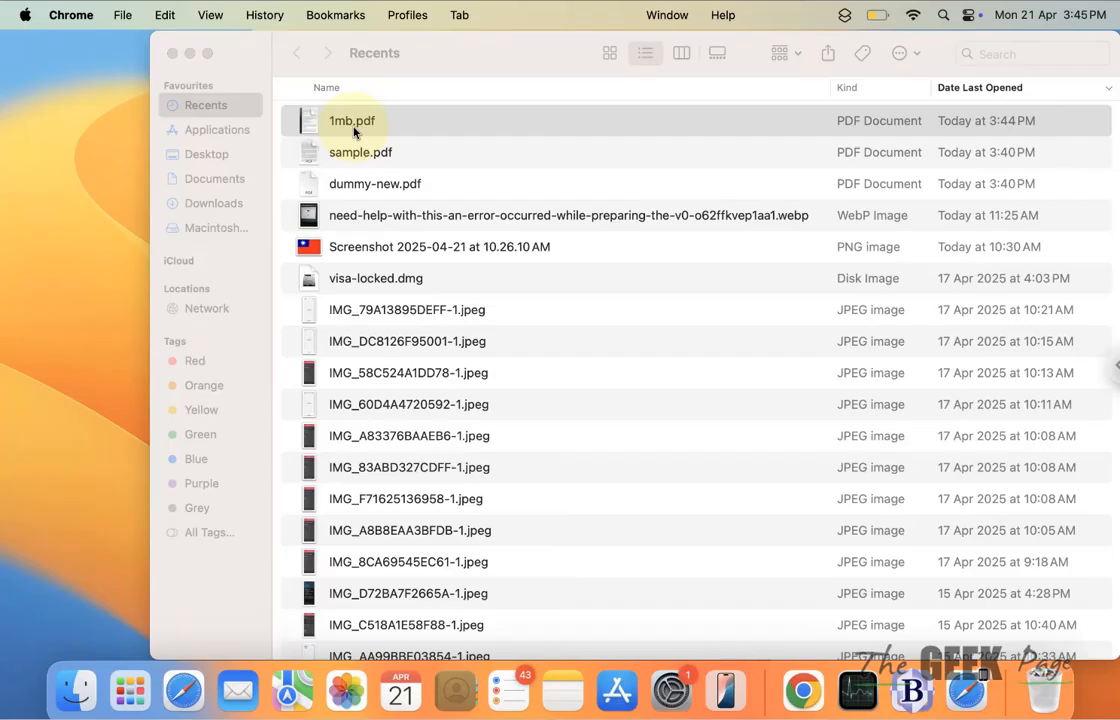
Rename the top PDF in Recents from 1mb.pdf to 1mb-new.pdf
right_click(352, 120)
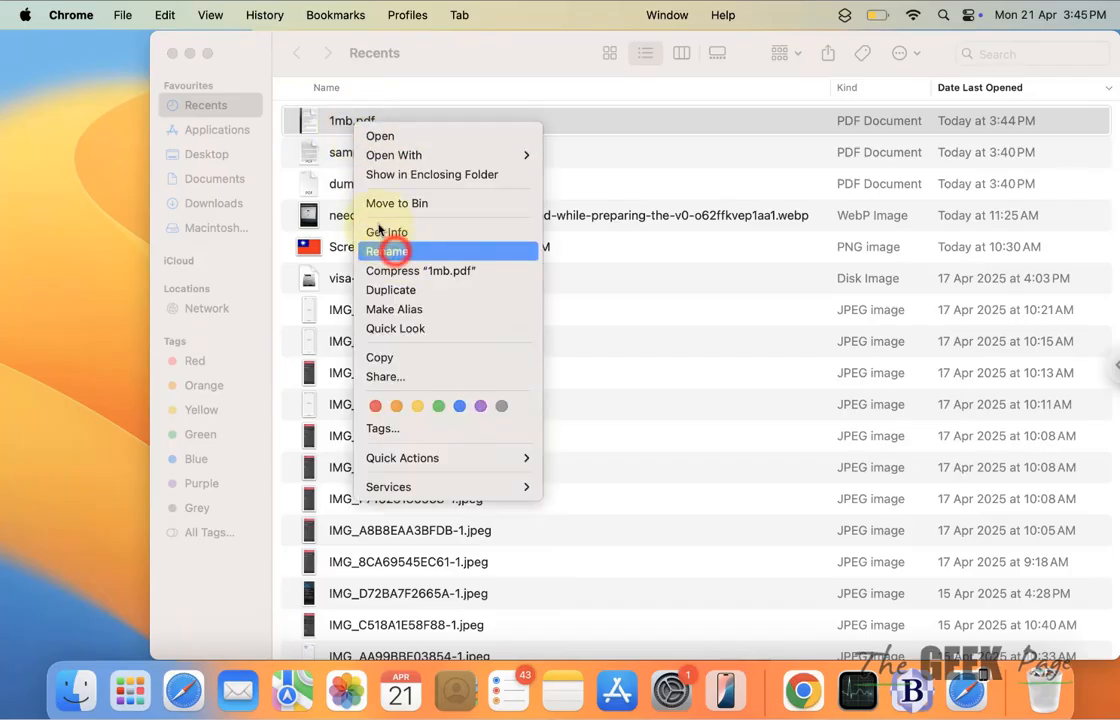
click(395, 250)
text(-new)
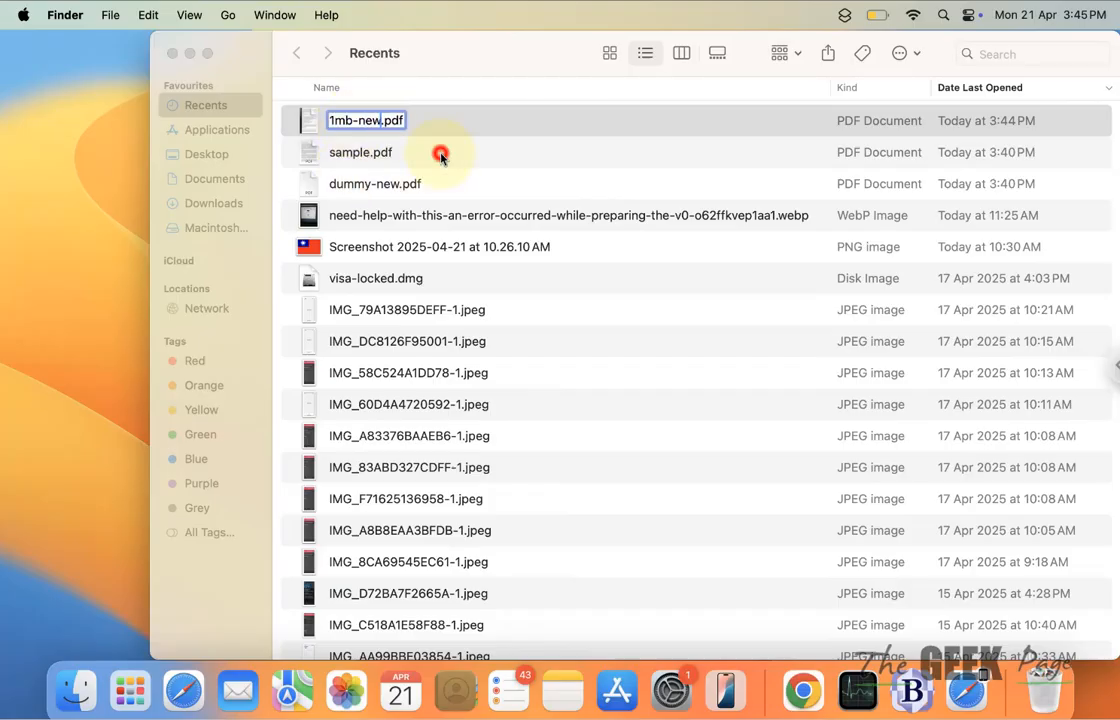
click(440, 152)
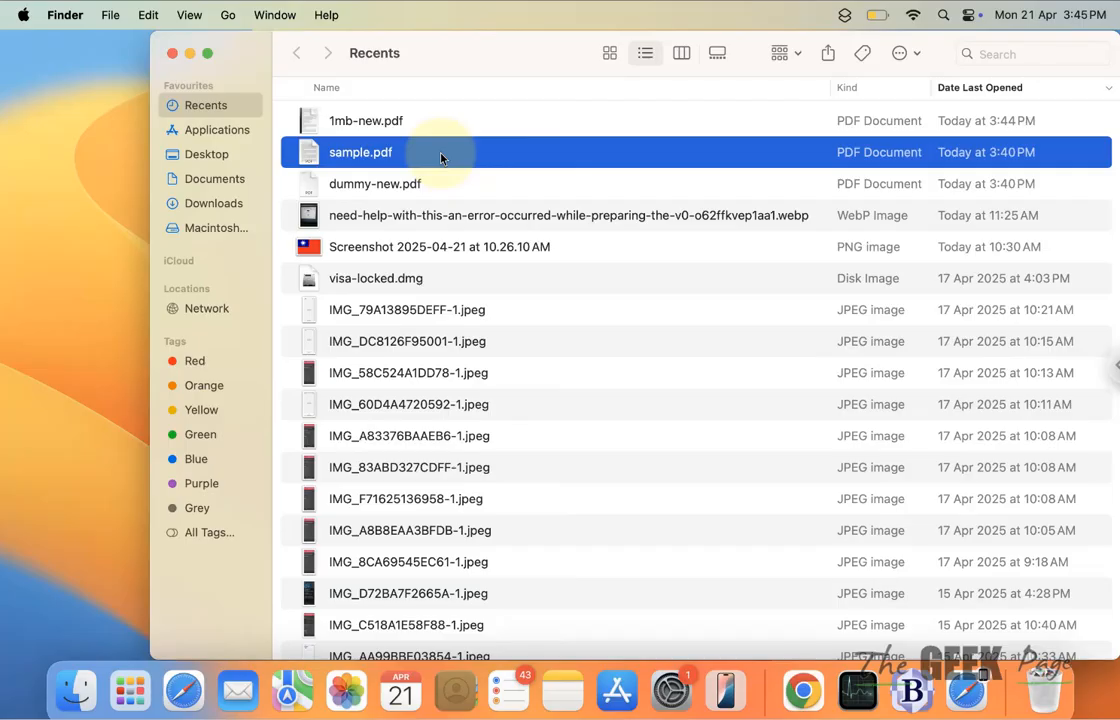